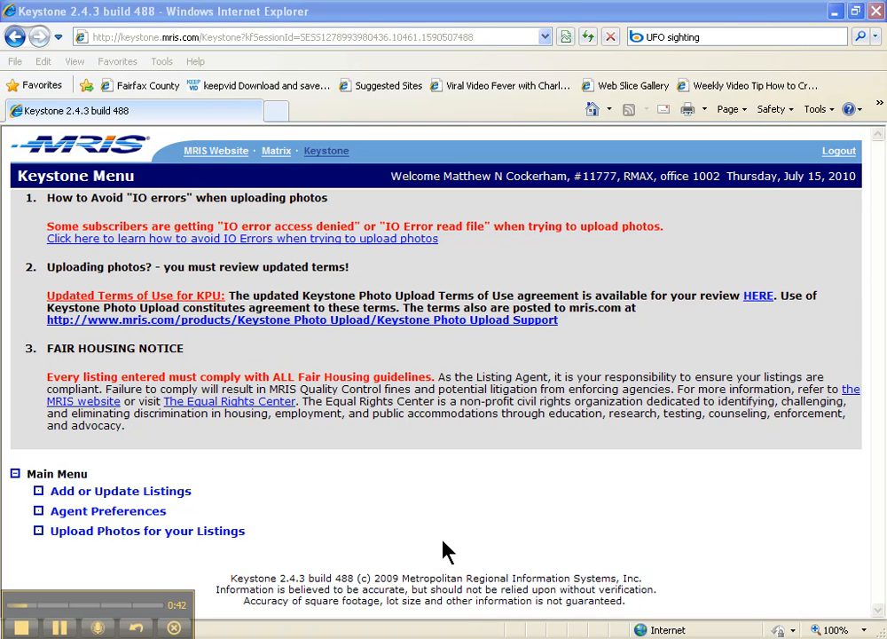
mouse_move(387, 371)
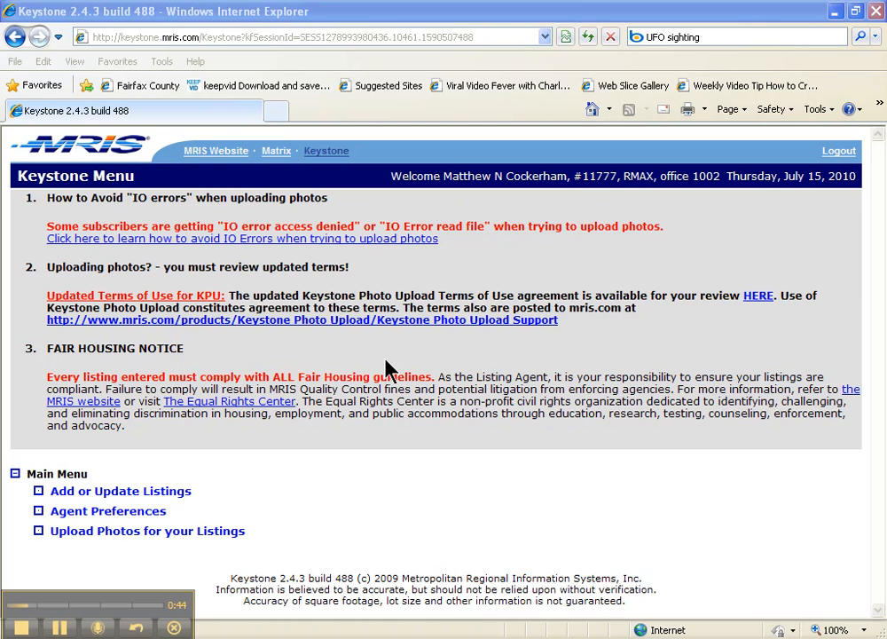
mouse_move(107, 175)
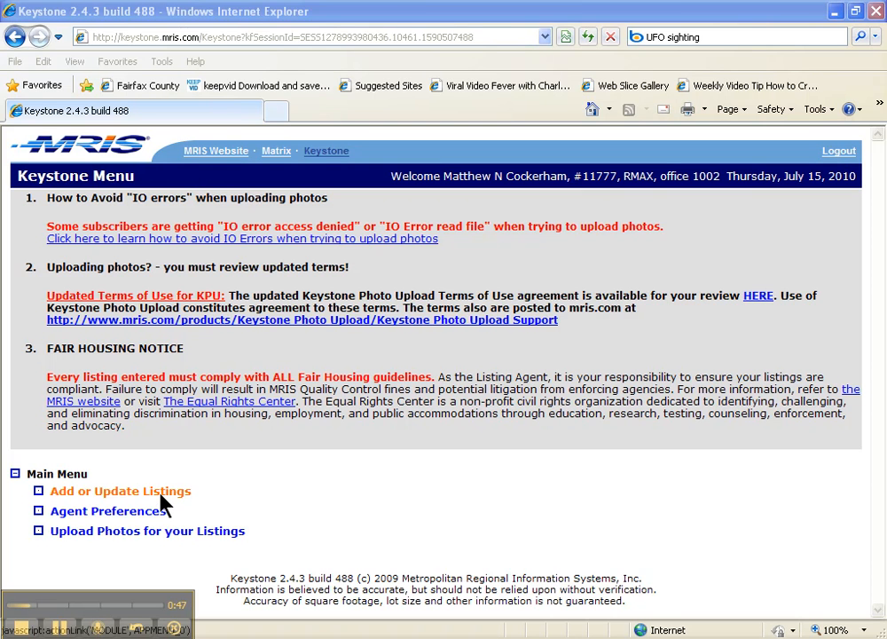
mouse_move(120, 474)
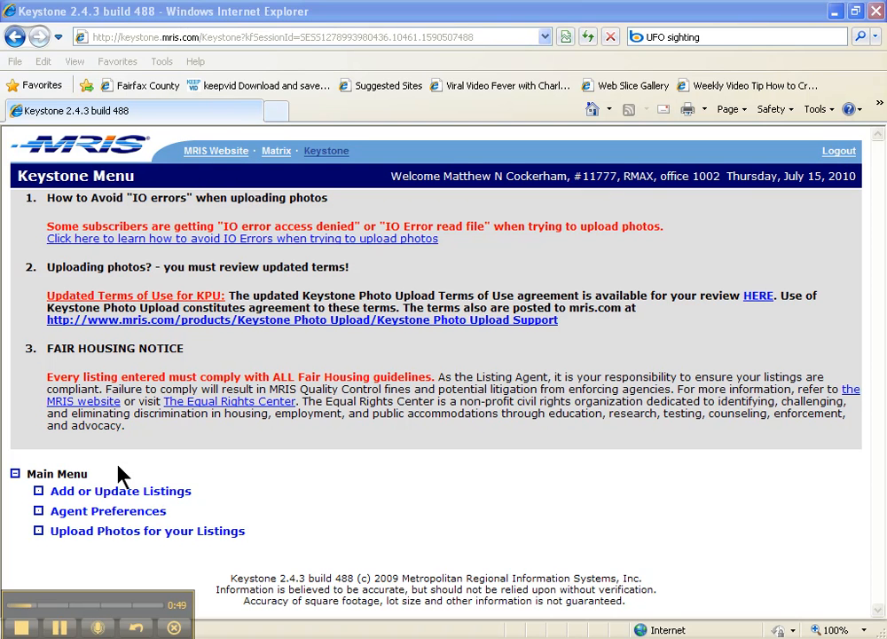
mouse_move(121, 490)
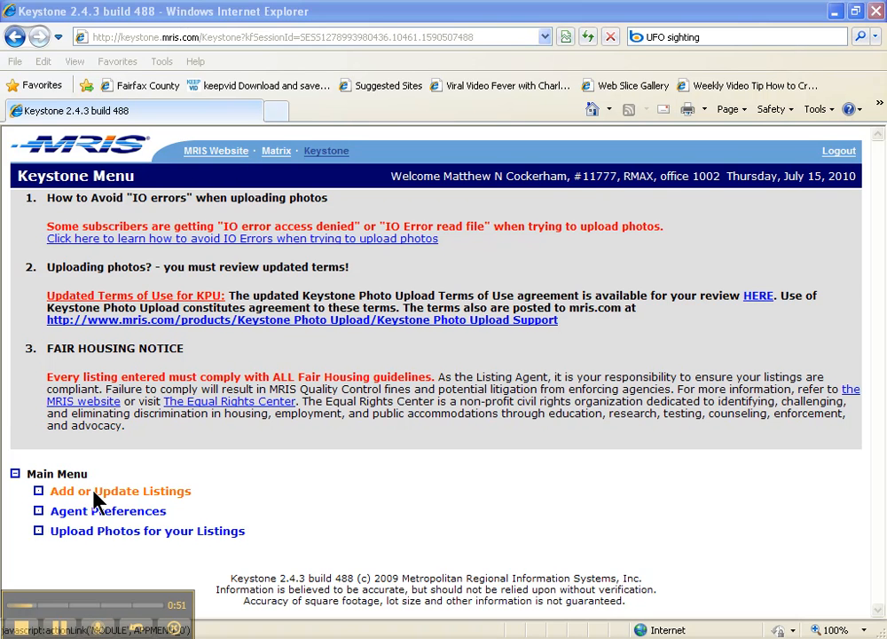
Step: Go to the Add or Update Listings work area from the Keystone main menu
left_click(121, 489)
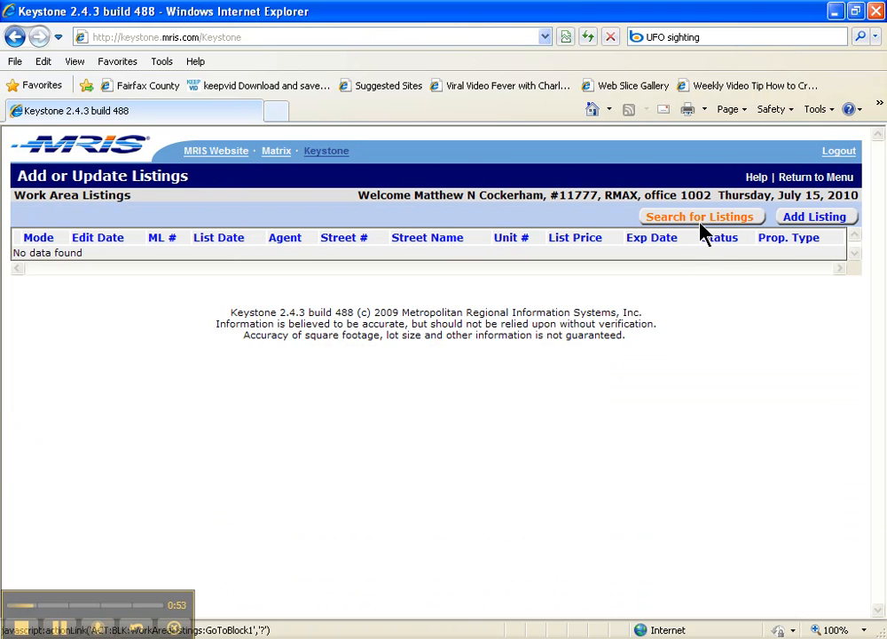
Step: Search existing listings by Listing Agent ID 11777 and street number 8515
left_click(699, 217)
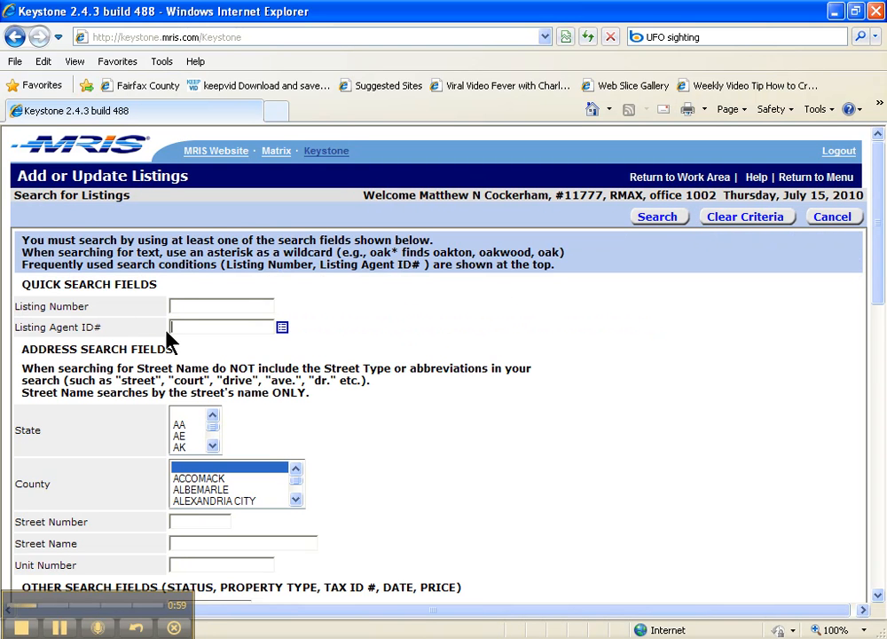
type("11777")
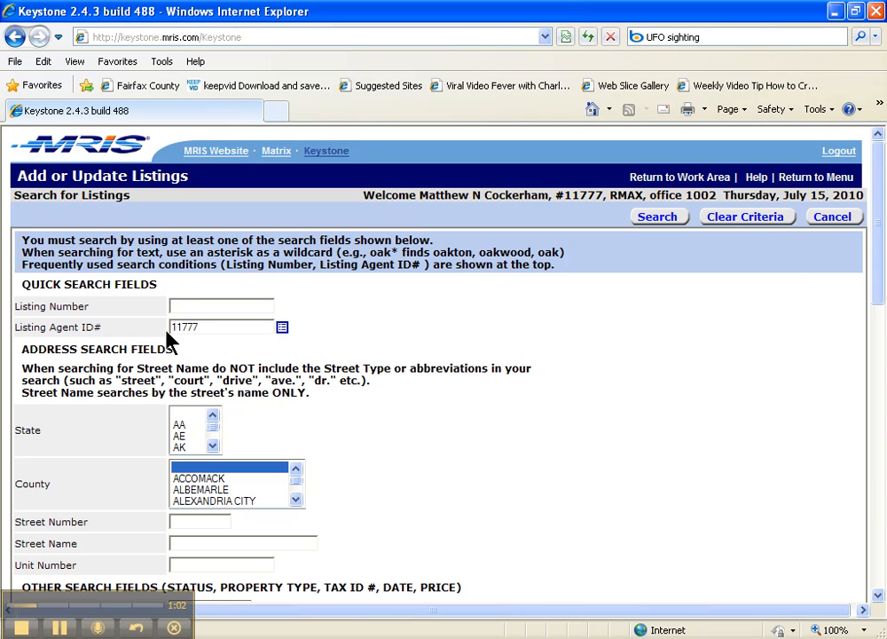
scroll("down", 3)
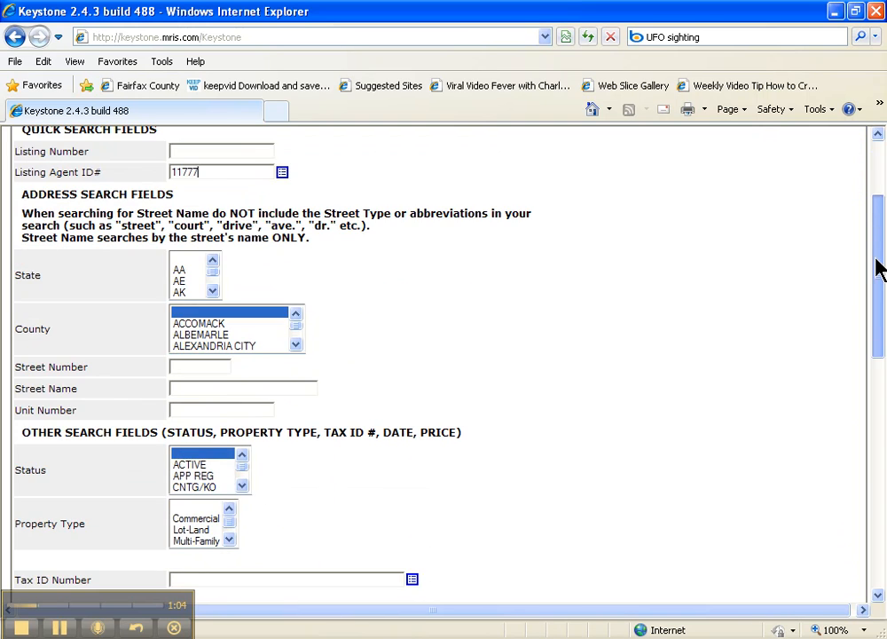
mouse_move(166, 422)
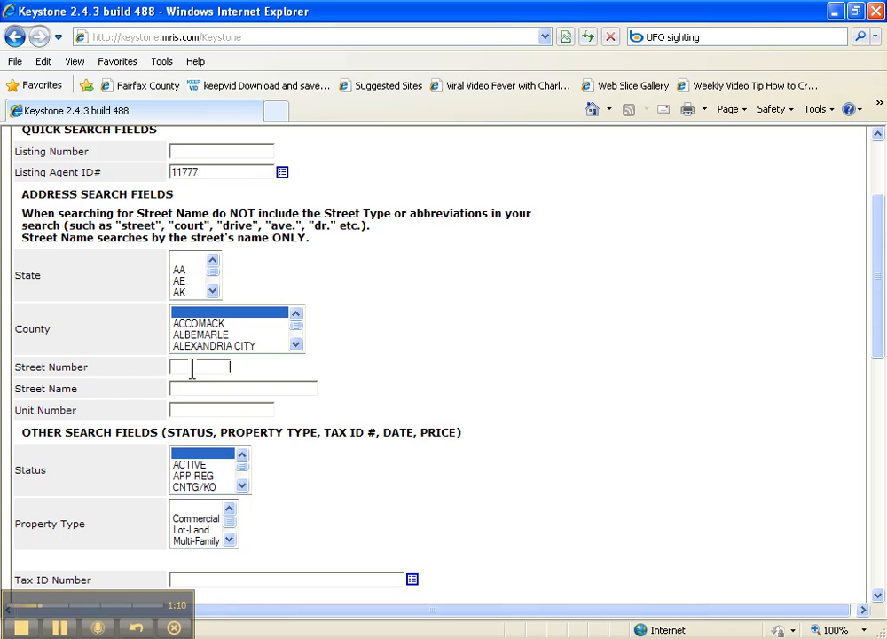
type("8515")
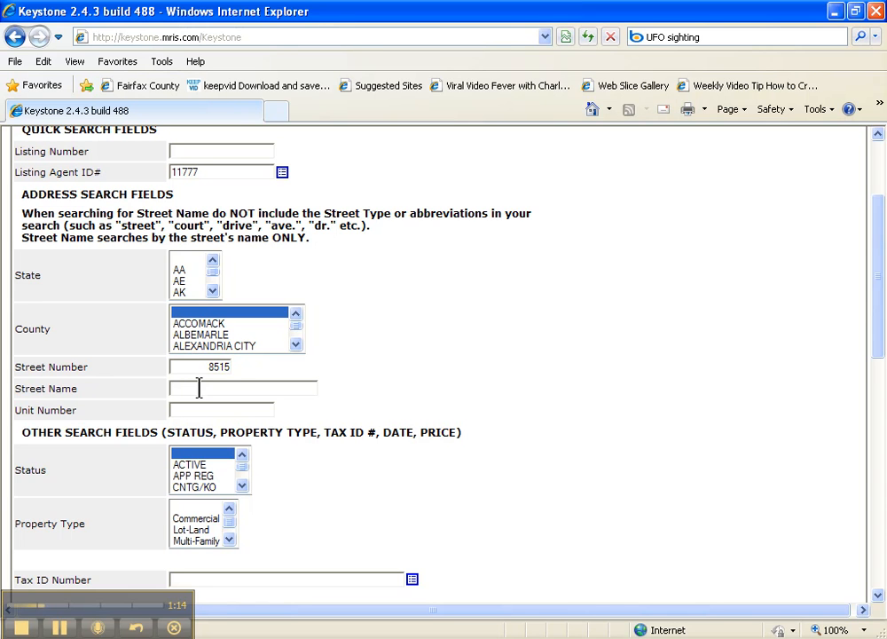
scroll("up", 3)
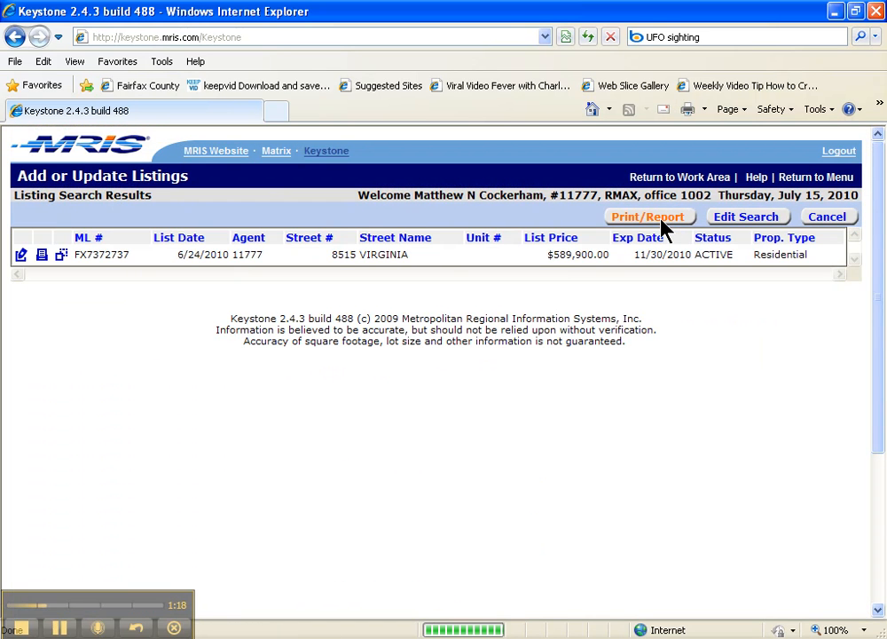
mouse_move(53, 328)
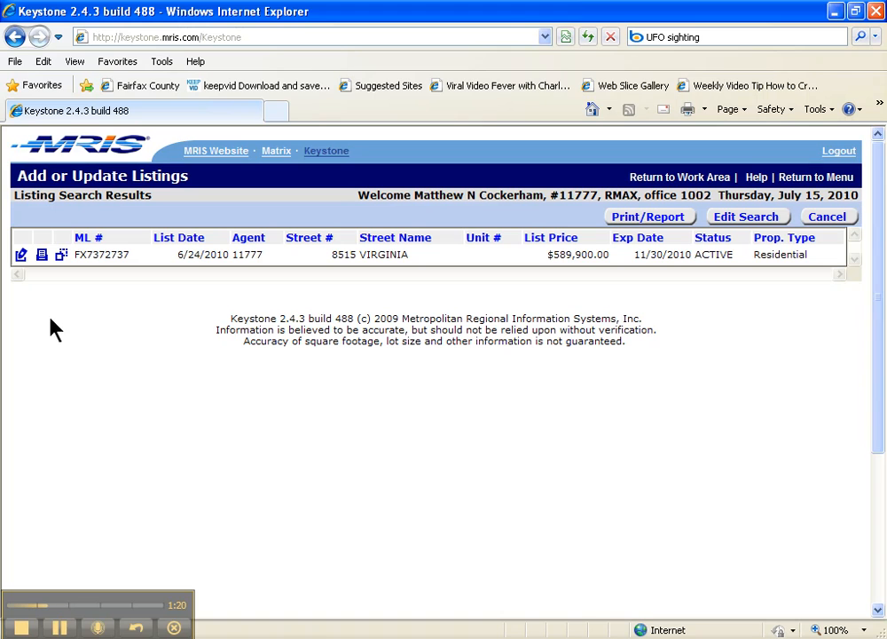
mouse_move(21, 255)
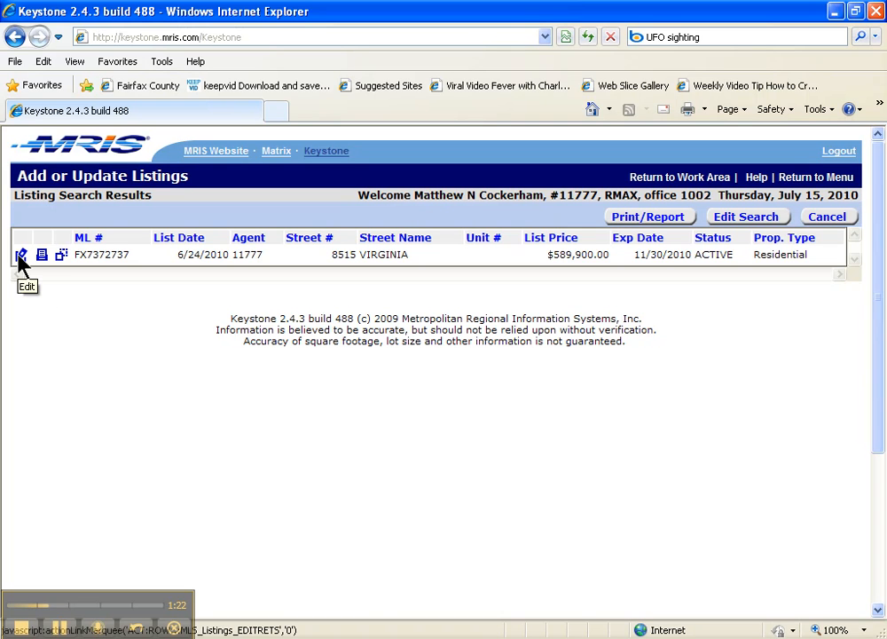
mouse_move(62, 263)
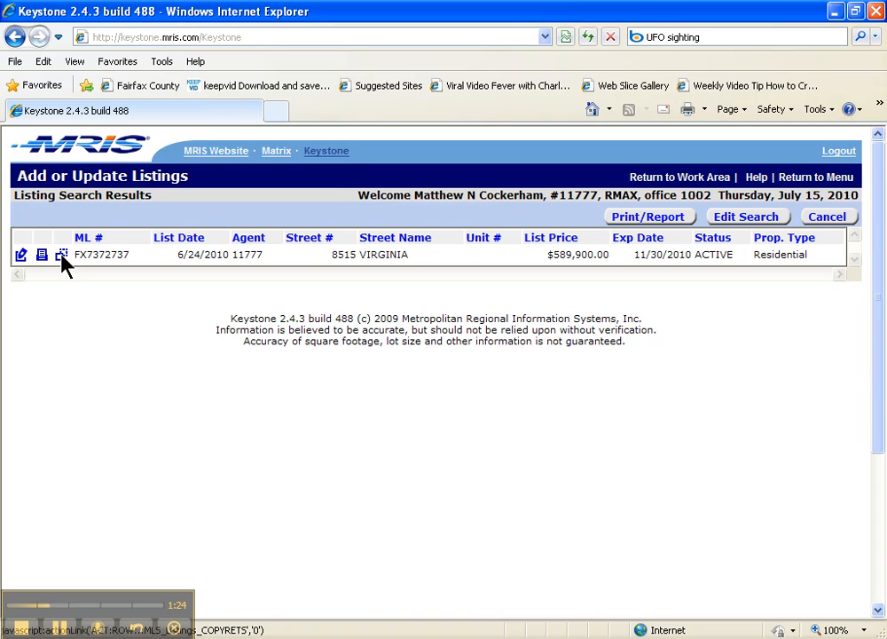
mouse_move(10, 288)
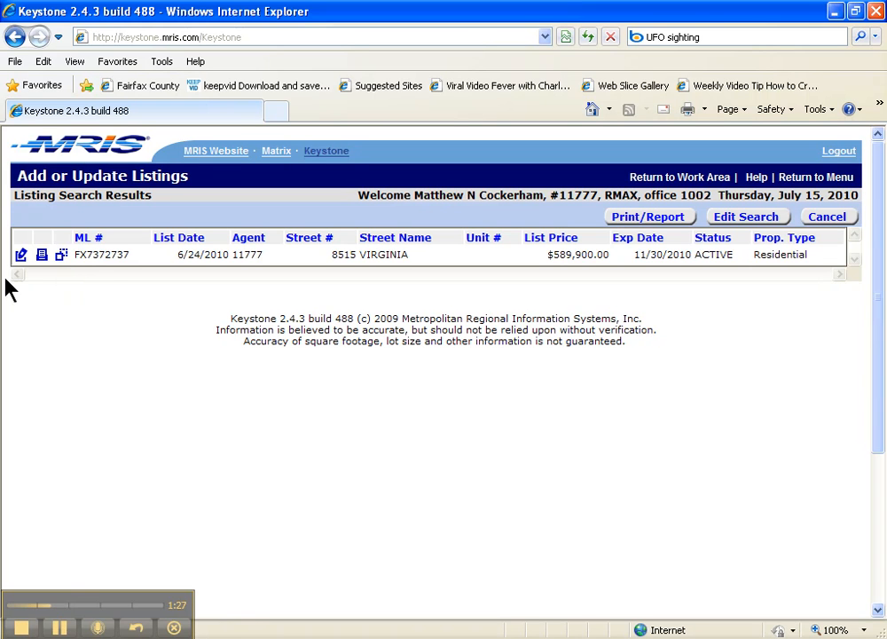
mouse_move(62, 255)
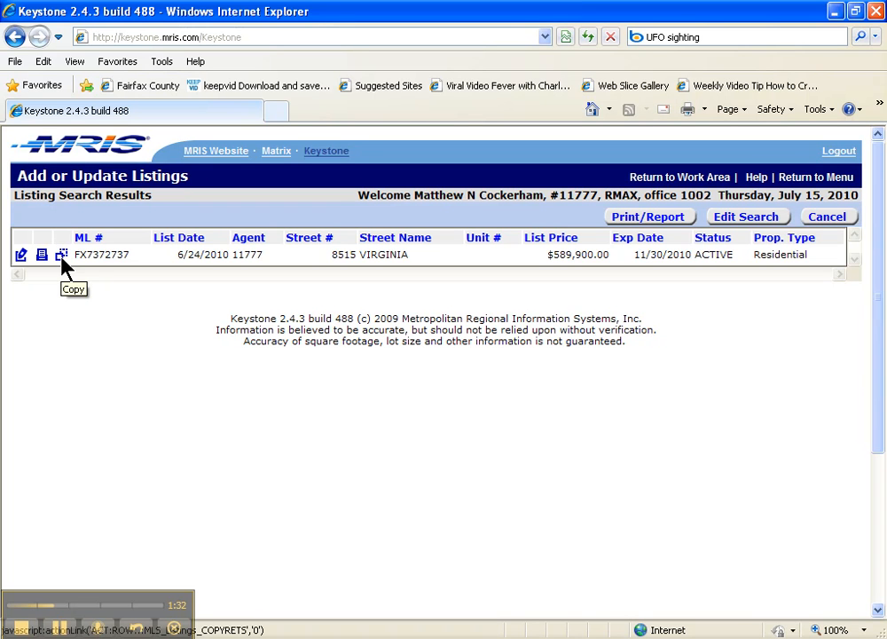
mouse_move(64, 266)
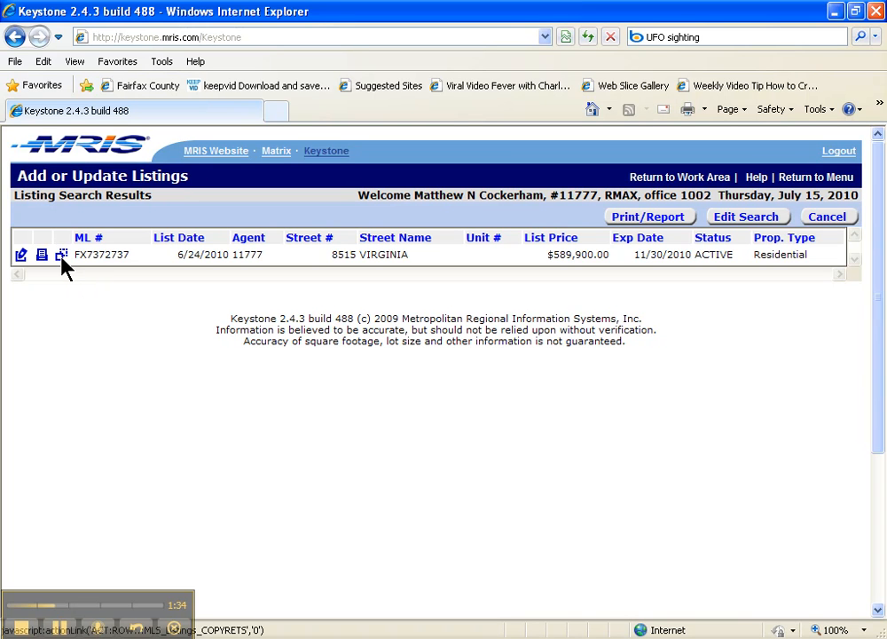